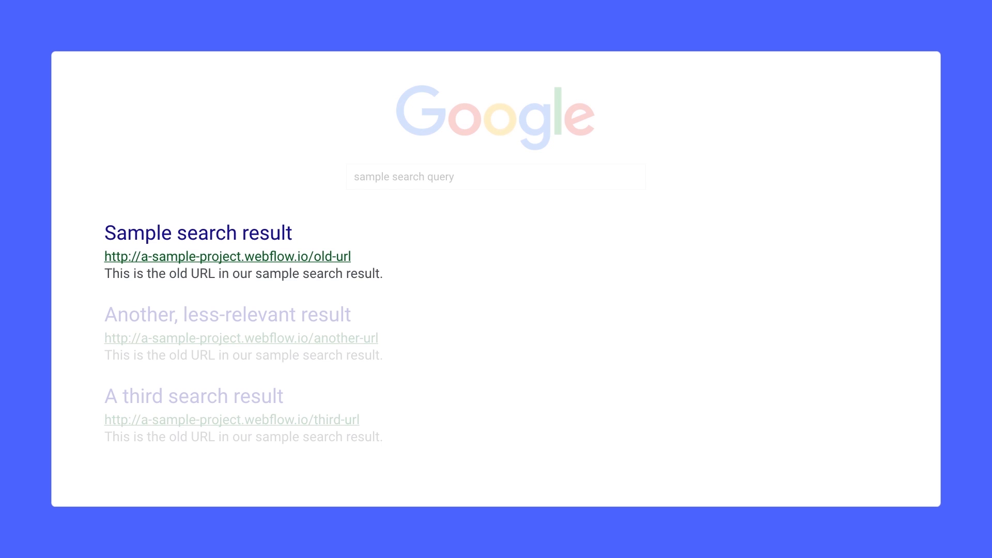
- Play the explainer to the blog-post scene: link, old URL, then Server box with 301 Redirect
click(227, 256)
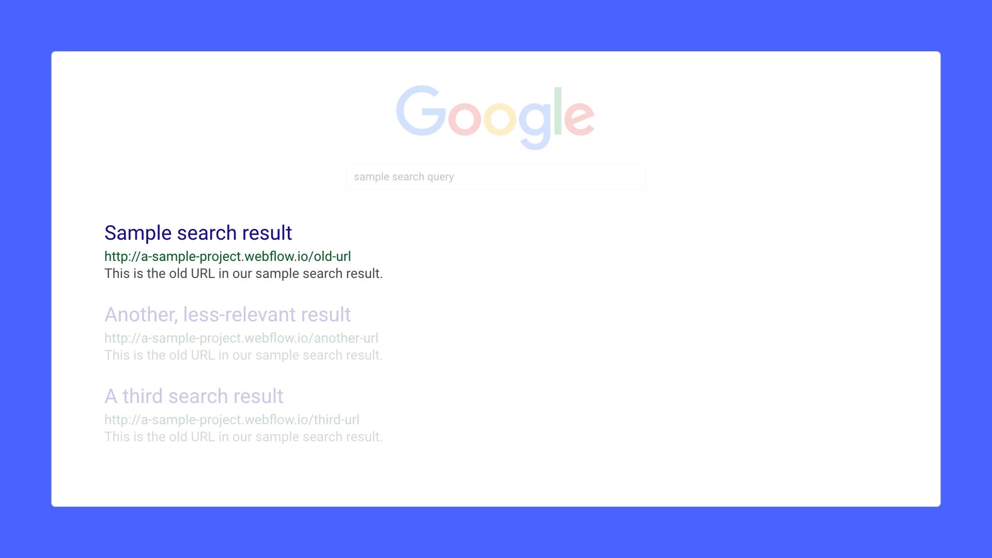
click(197, 232)
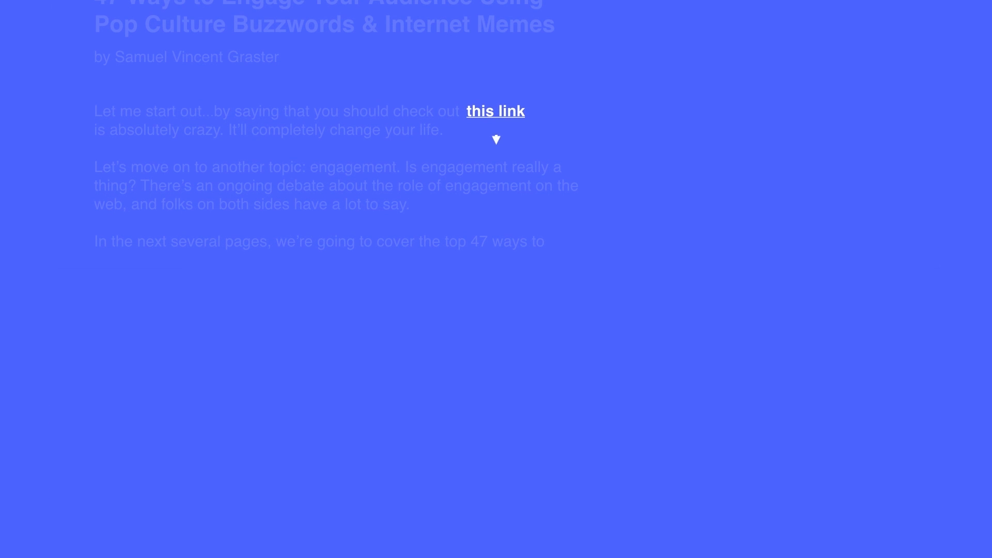
click(495, 110)
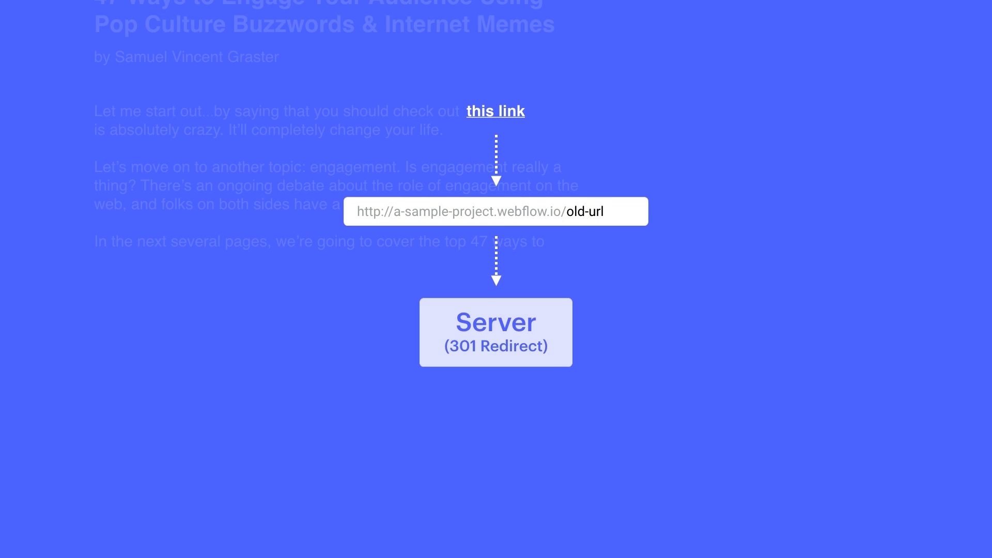